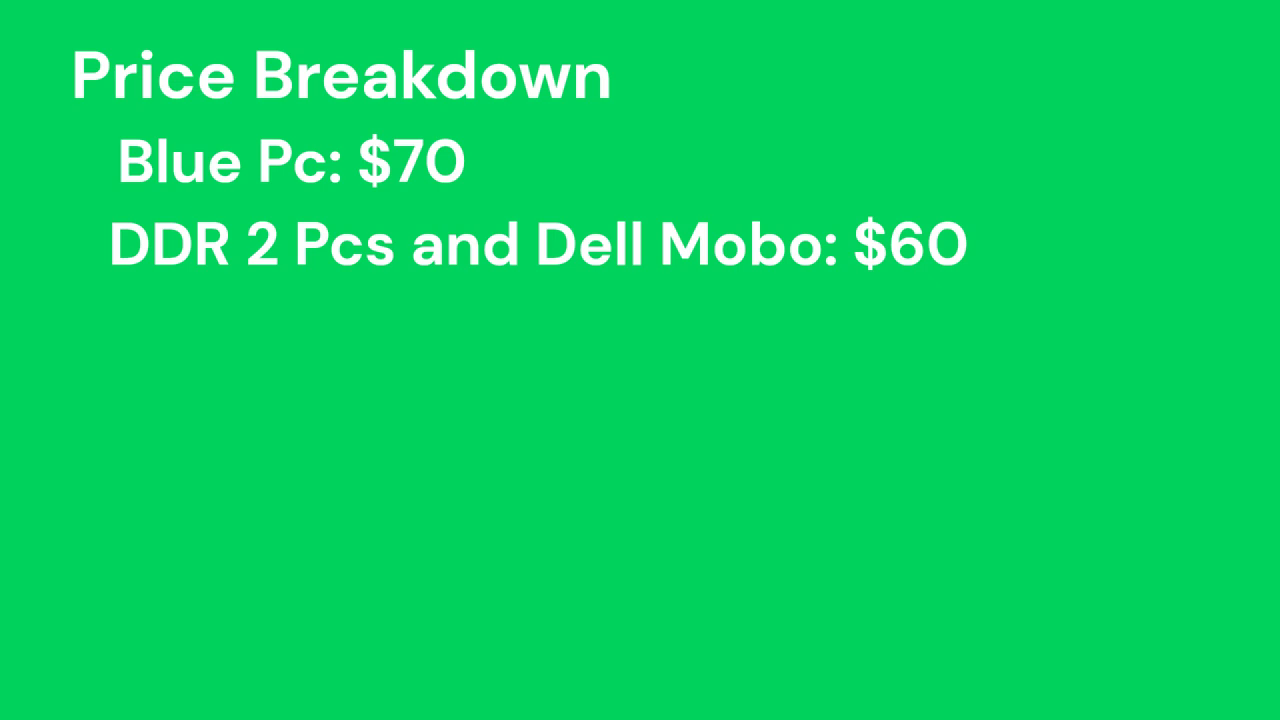
pyautogui.write('Gtx 750 ti and Gtx 1050: $70')
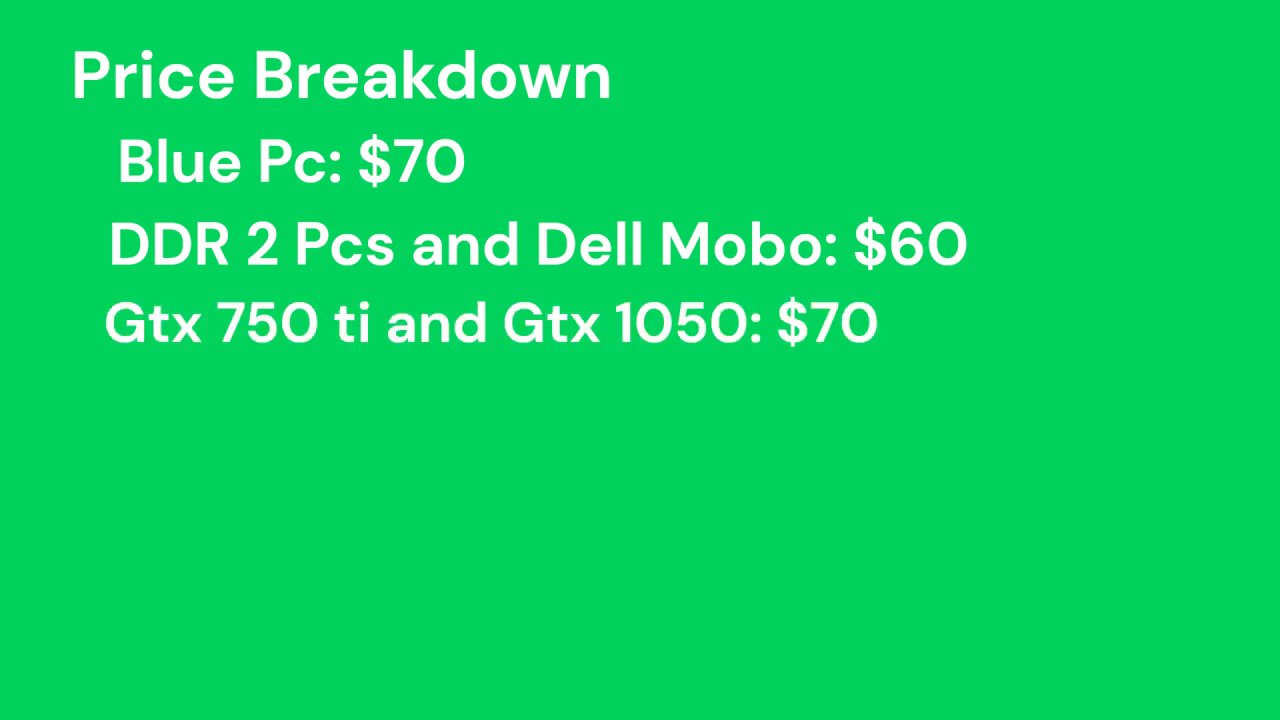